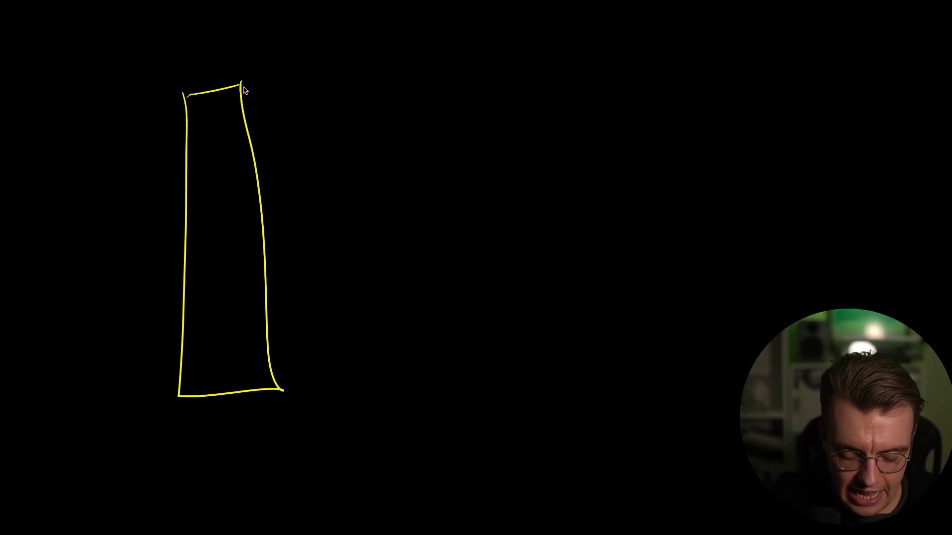
# Step: Label the tall box API Gateway, then sketch a Lambda box with λ symbol and side notes
pyautogui.moveTo(255, 97); pyautogui.dragTo(340, 66)
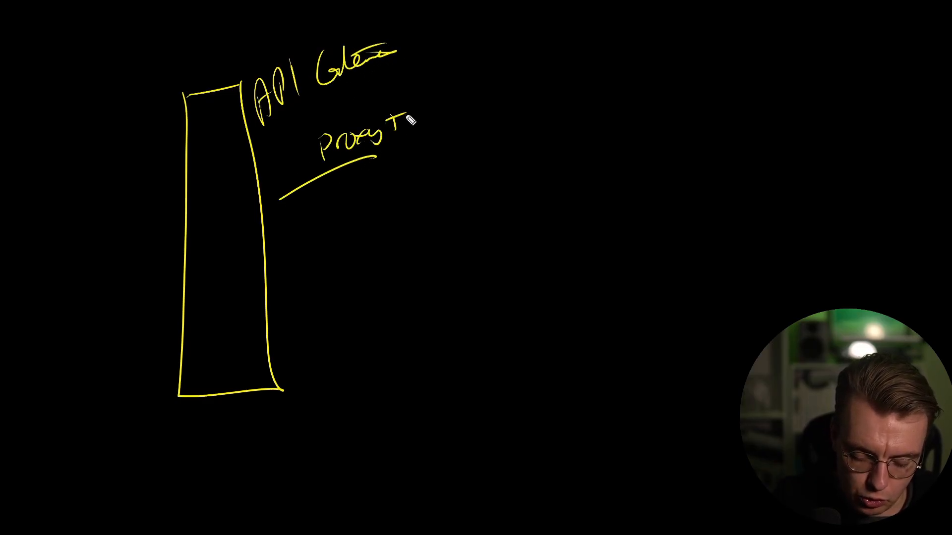
pyautogui.moveTo(449, 72); pyautogui.dragTo(625, 194)
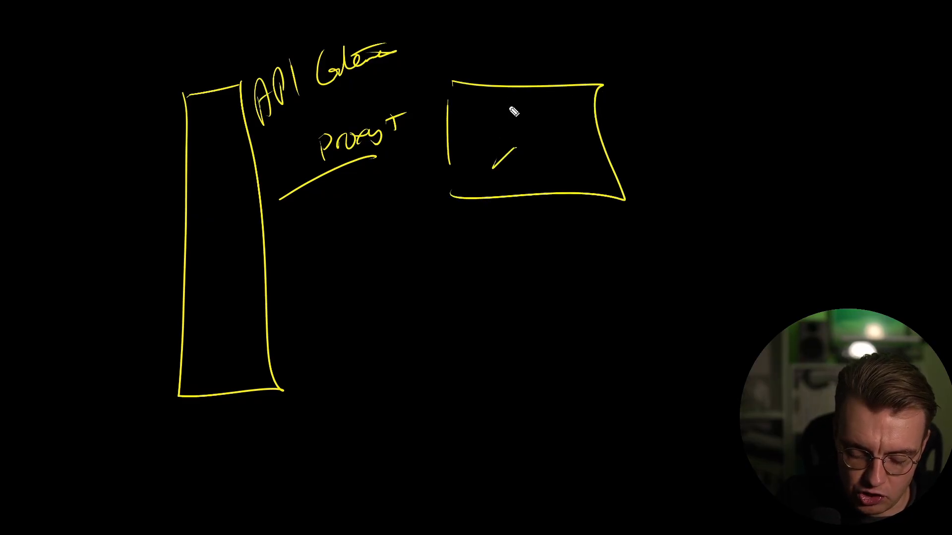
pyautogui.moveTo(510, 94); pyautogui.dragTo(555, 167)
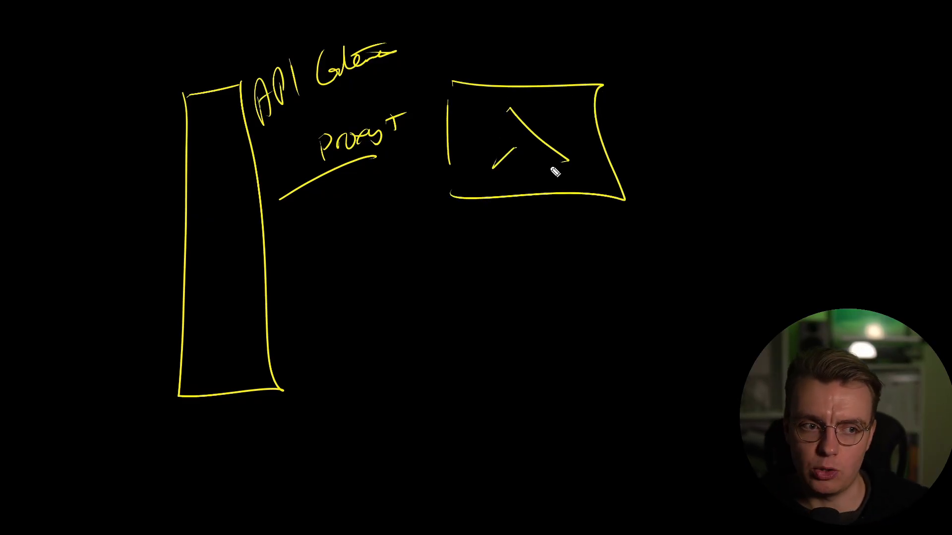
pyautogui.moveTo(638, 112); pyautogui.dragTo(680, 148)
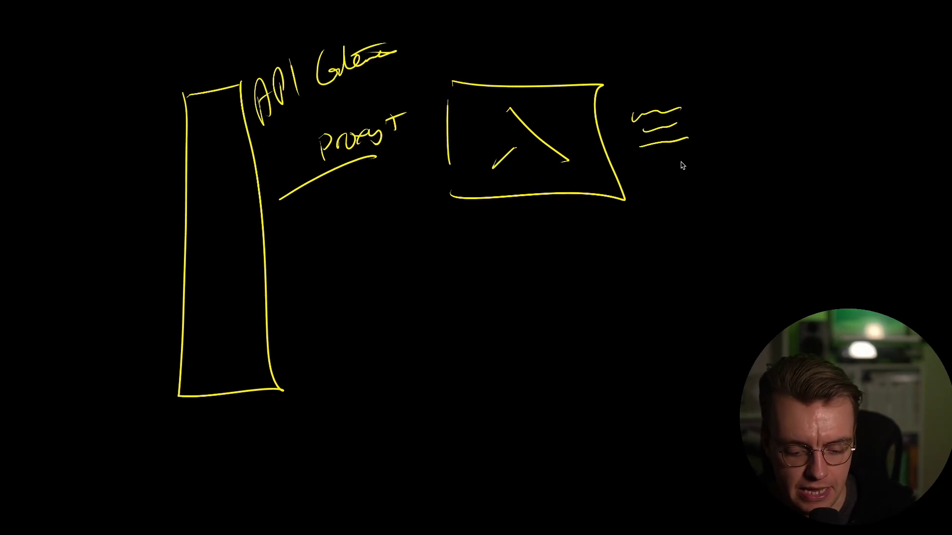
# Step: Draw a second route line down to a lower Lambda box
pyautogui.moveTo(446, 274); pyautogui.dragTo(446, 358)
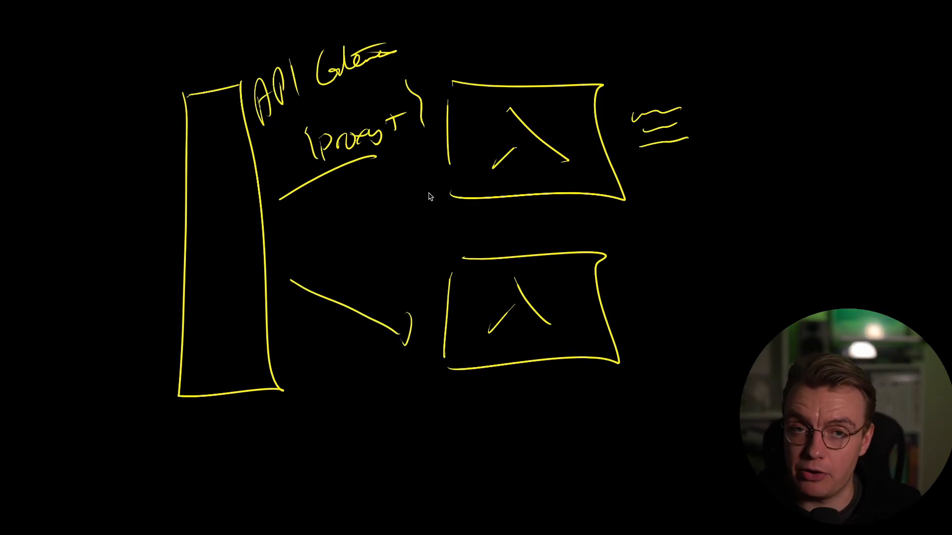
pyautogui.moveTo(317, 273)
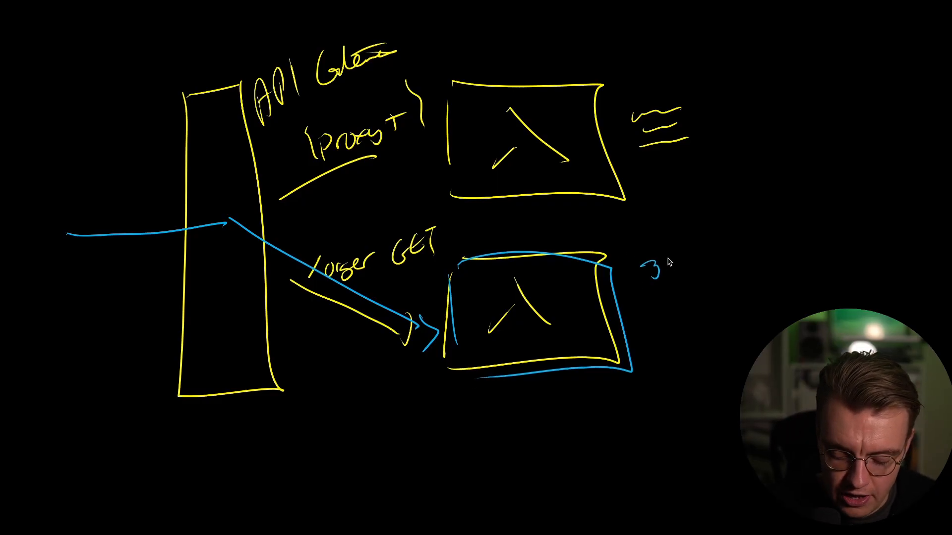
# Step: Annotate the lower Lambda box with 30m over 10ms and circle its top-left corner
pyautogui.write('30m')
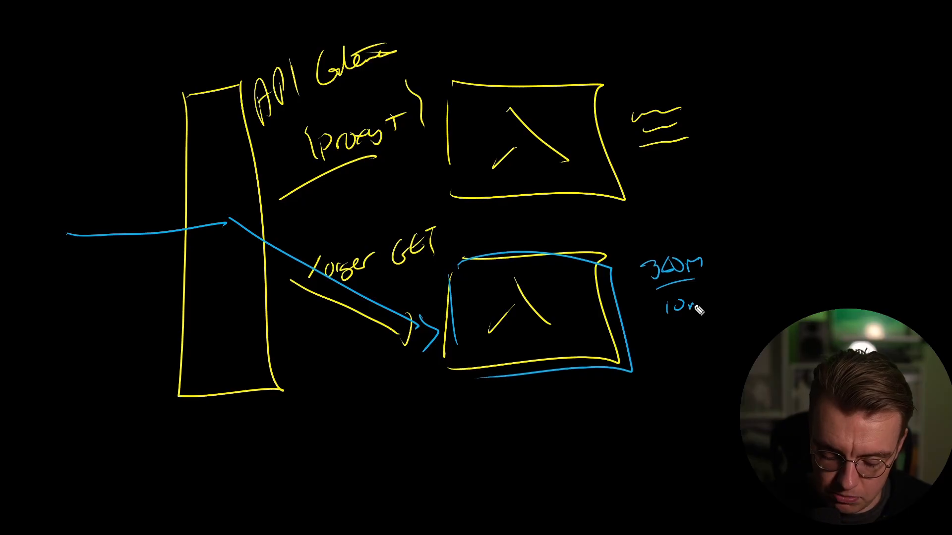
pyautogui.moveTo(667, 310); pyautogui.dragTo(715, 328)
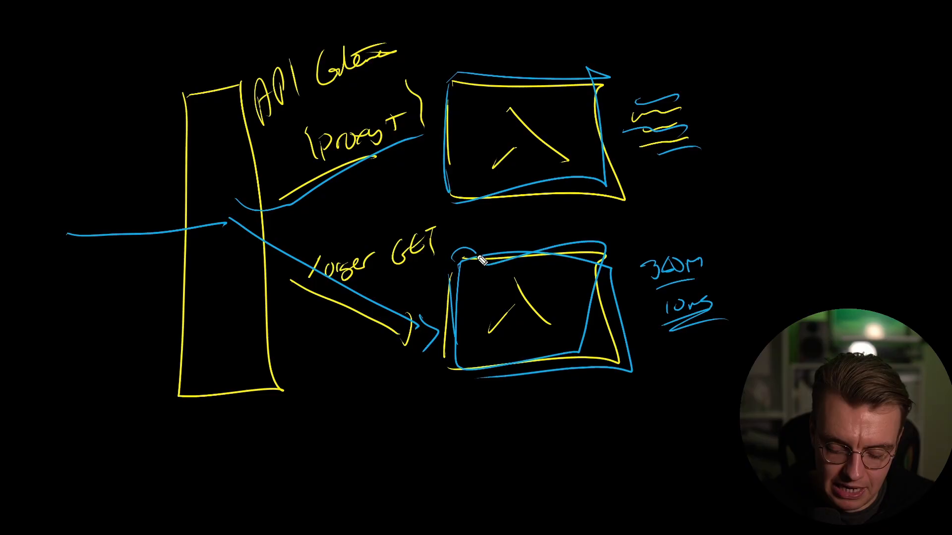
pyautogui.moveTo(460, 249); pyautogui.dragTo(461, 267)
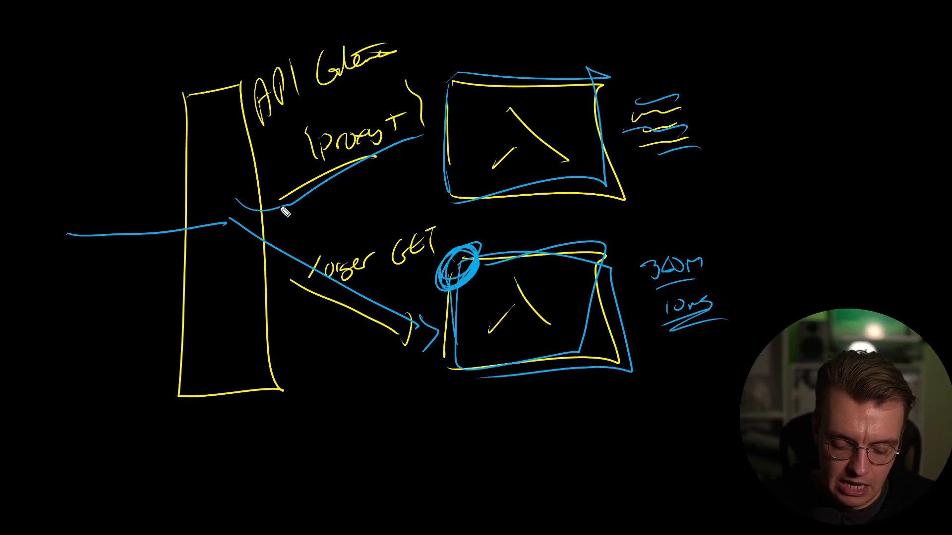